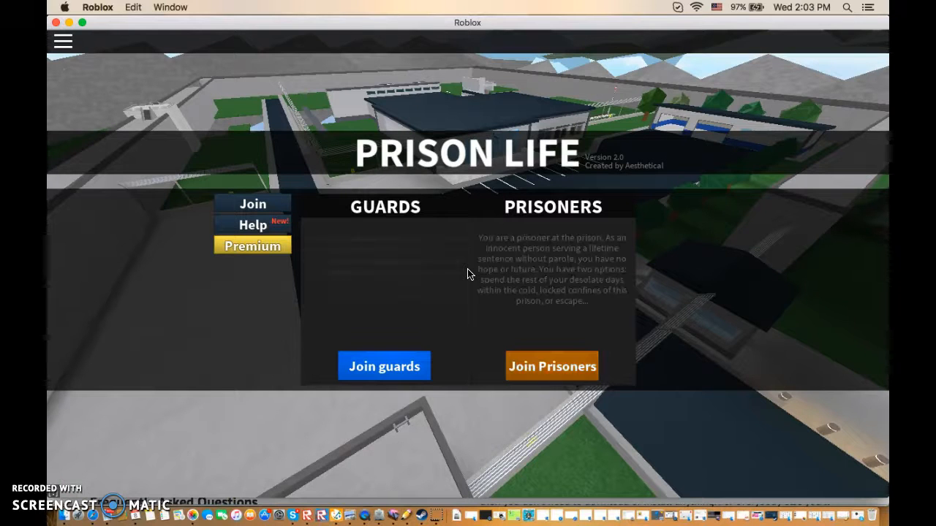
Join Prison Life on the Prisoners team to spawn as an inmate
{"action": "left_click", "coordinate": [552, 366]}
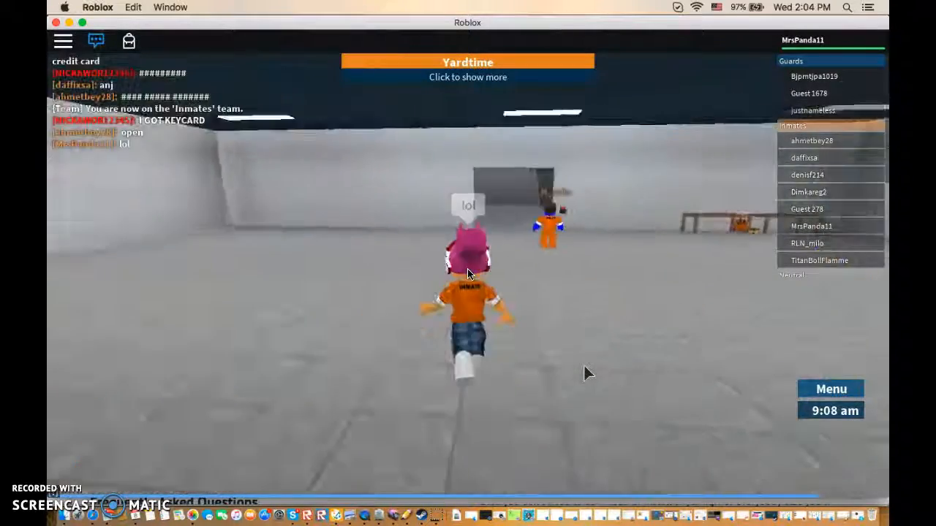
Run the inmate down the corridors toward Surveillance and the Armory
{"action": "key", "text": "w"}
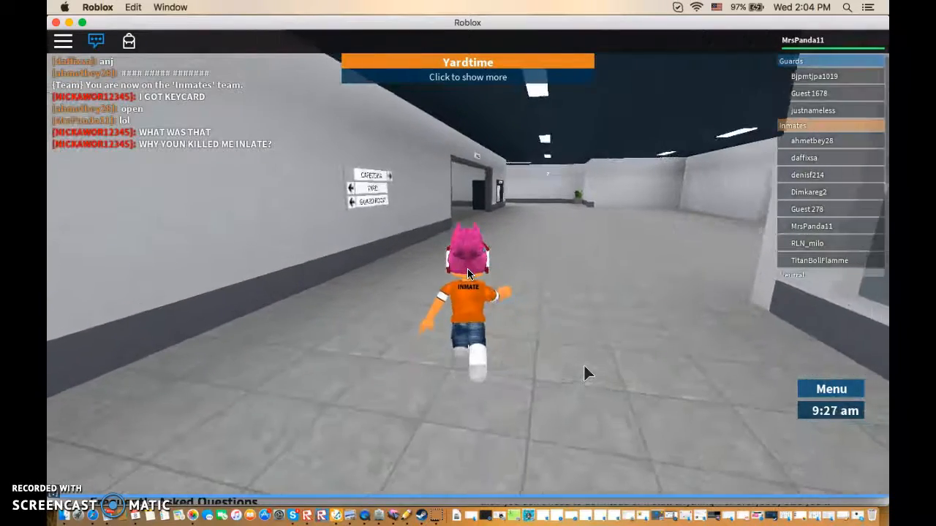
{"action": "key", "text": "w"}
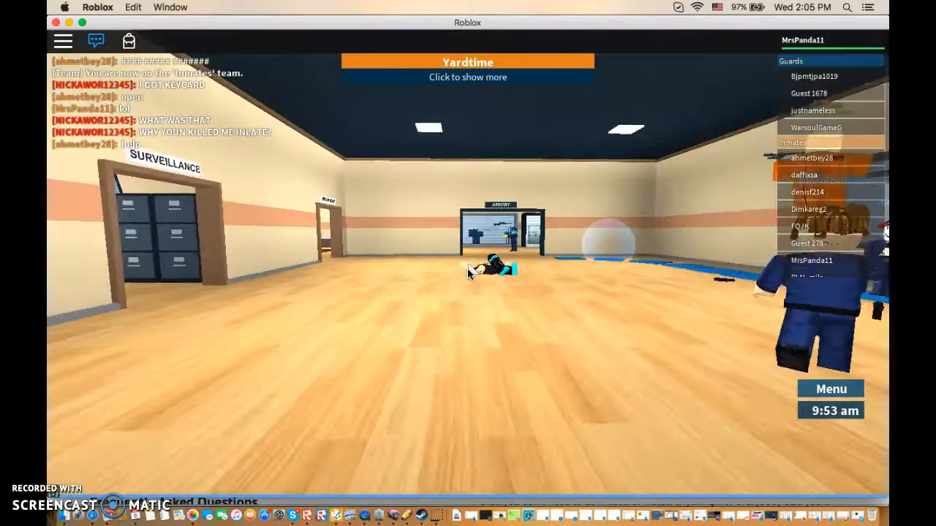
{"action": "mouse_move", "coordinate": [468, 274]}
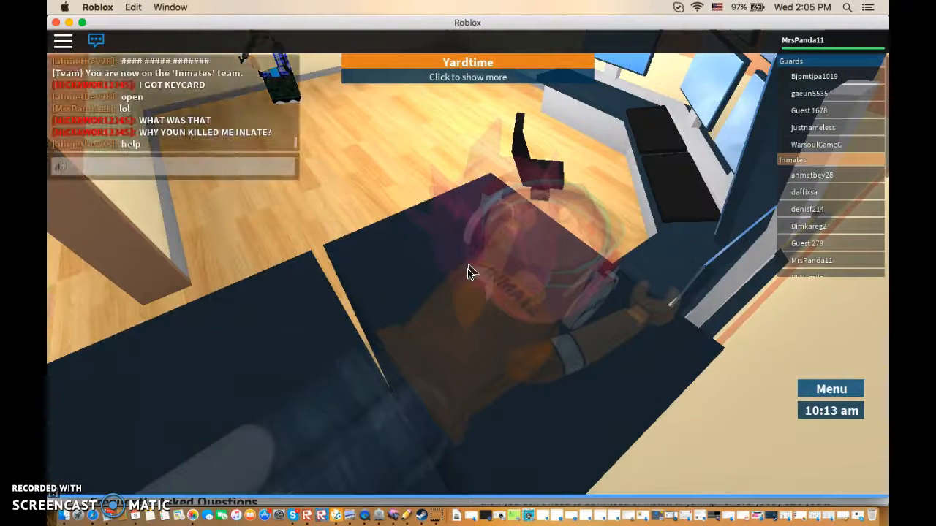
Chat 'donut kill m', 'i'm ni' and 'don't kill' to nearby players
{"action": "type", "text": "donut kill m"}
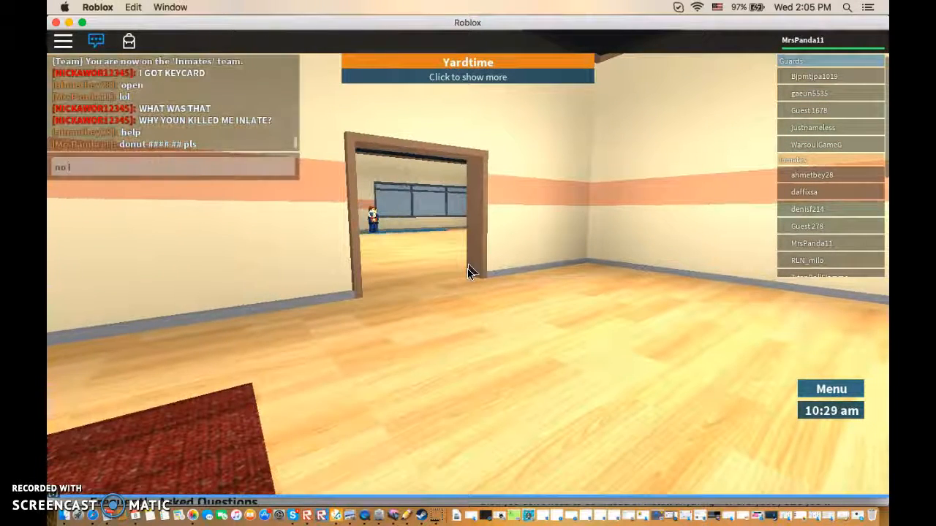
{"action": "type", "text": "i'm ni"}
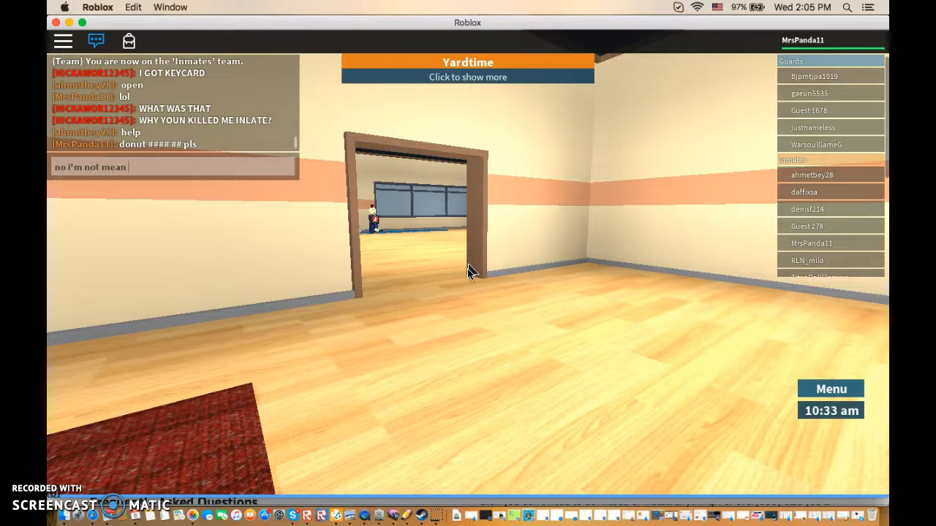
{"action": "type", "text": "don't kill"}
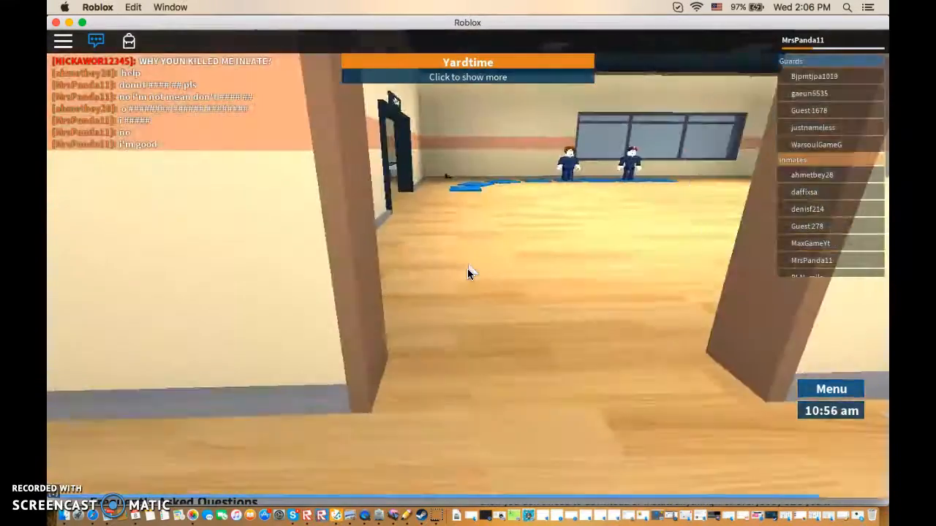
{"action": "mouse_move", "coordinate": [468, 274]}
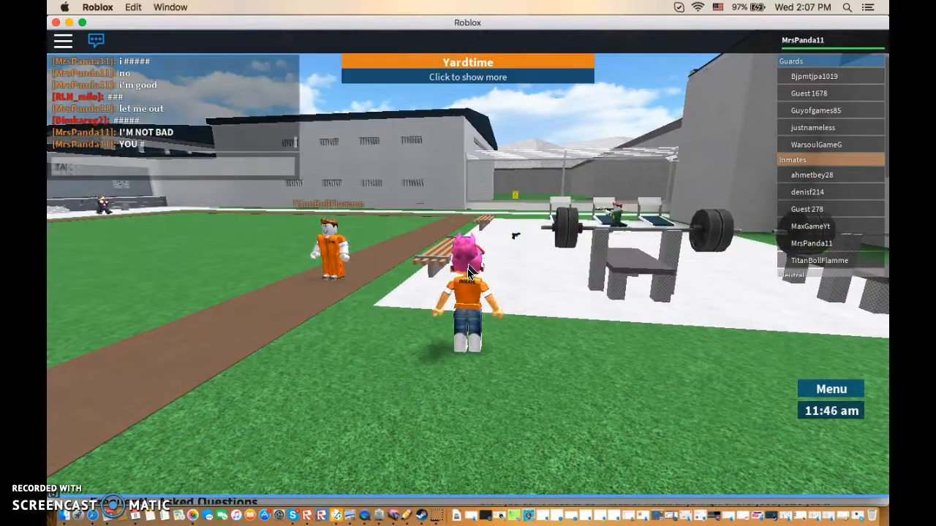
Send the chat message 'TAKE THA' while crossing the yard
{"action": "type", "text": "TAKE THA"}
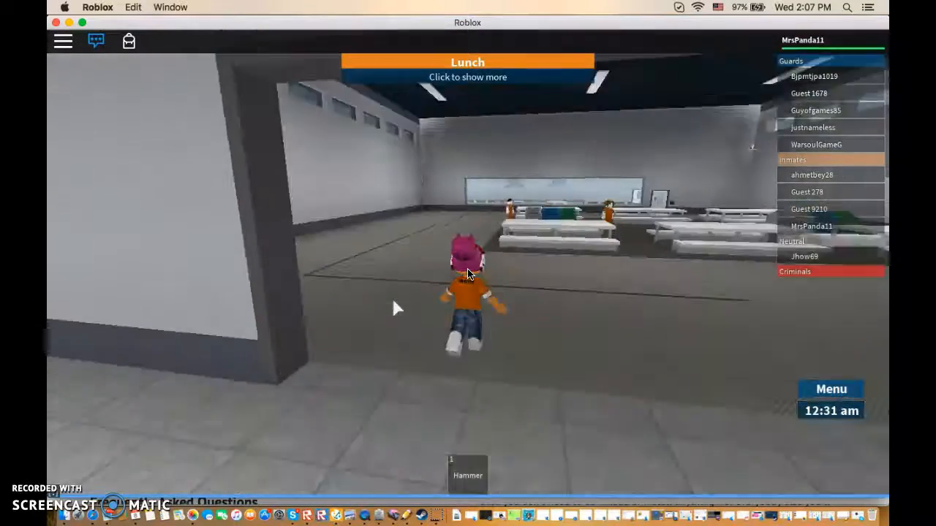
Walk the hammer-carrying inmate forward into the cafeteria during Lunch
{"action": "key", "text": "w"}
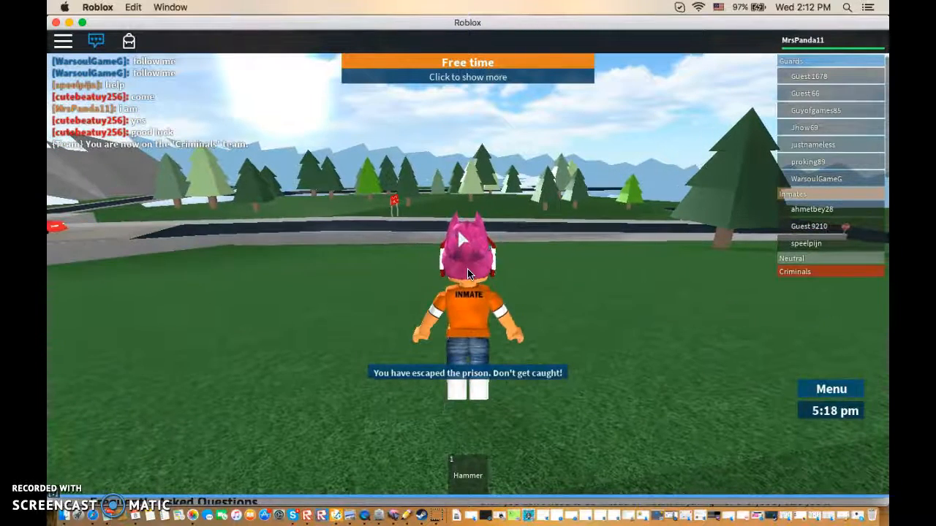
Send 'thankjs' in the game chat
{"action": "type", "text": "thankjs"}
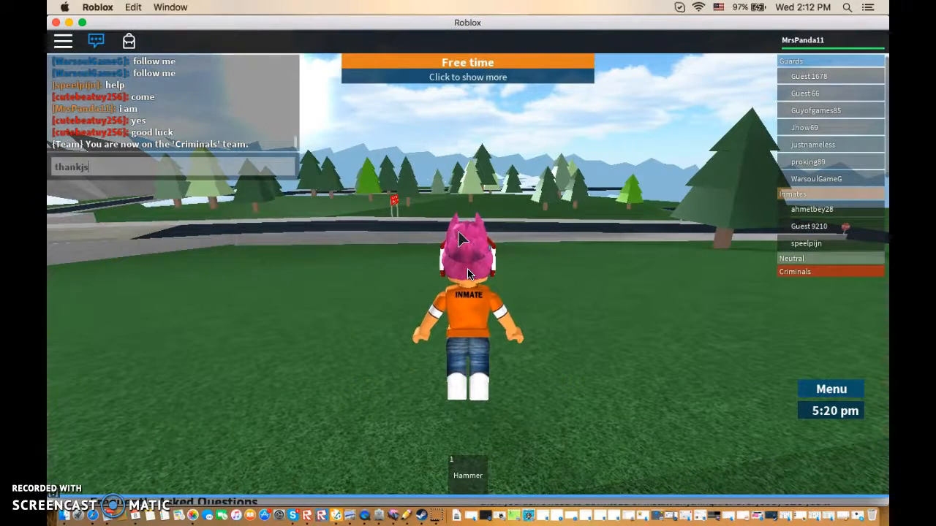
{"action": "key", "text": "Return"}
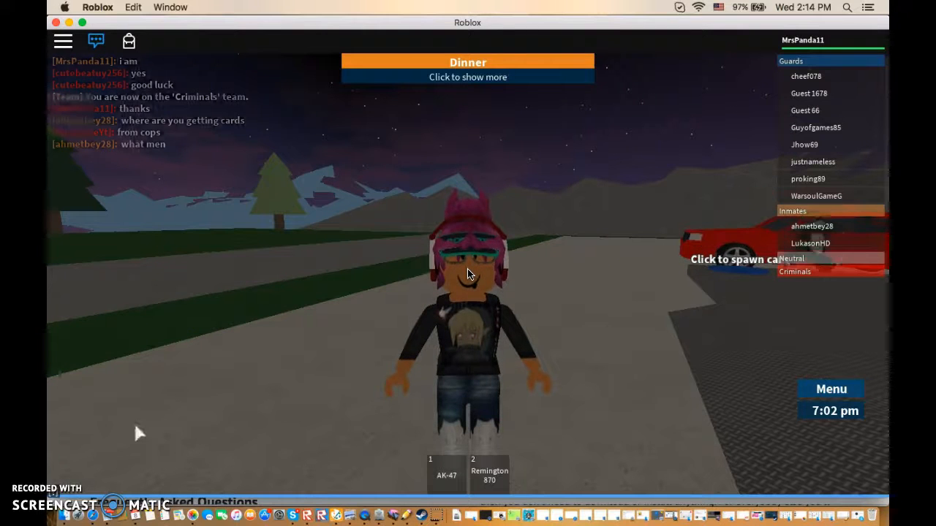
{"action": "mouse_move", "coordinate": [342, 475]}
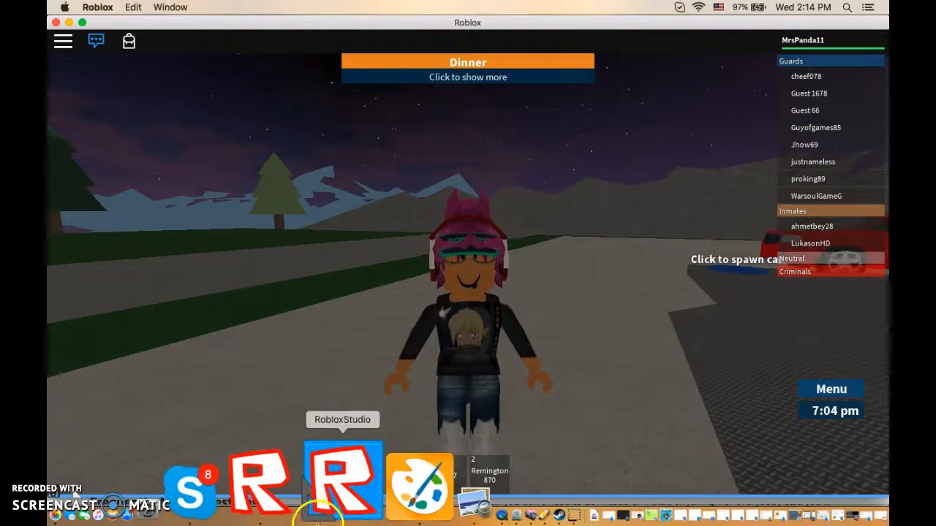